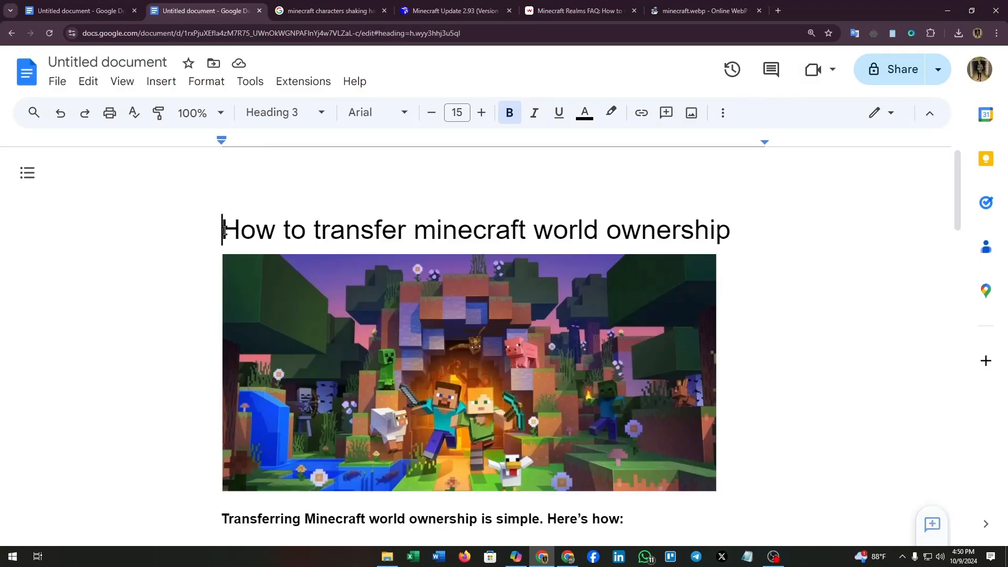
- Highlight the introductory sentence and the World Backup phrase while reviewing Step 1: Backup the World
drag(221, 230, 534, 230)
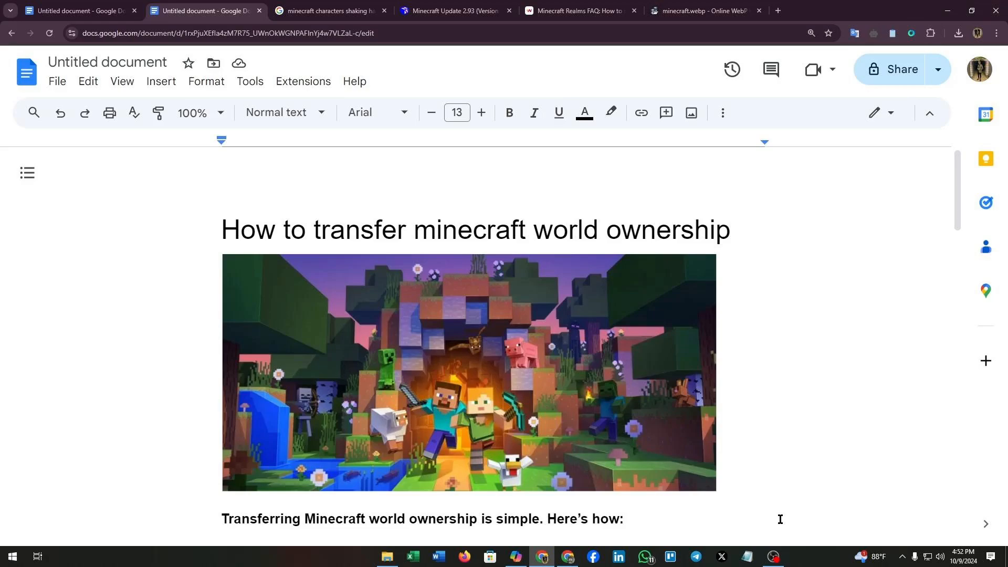
scroll(down, 3)
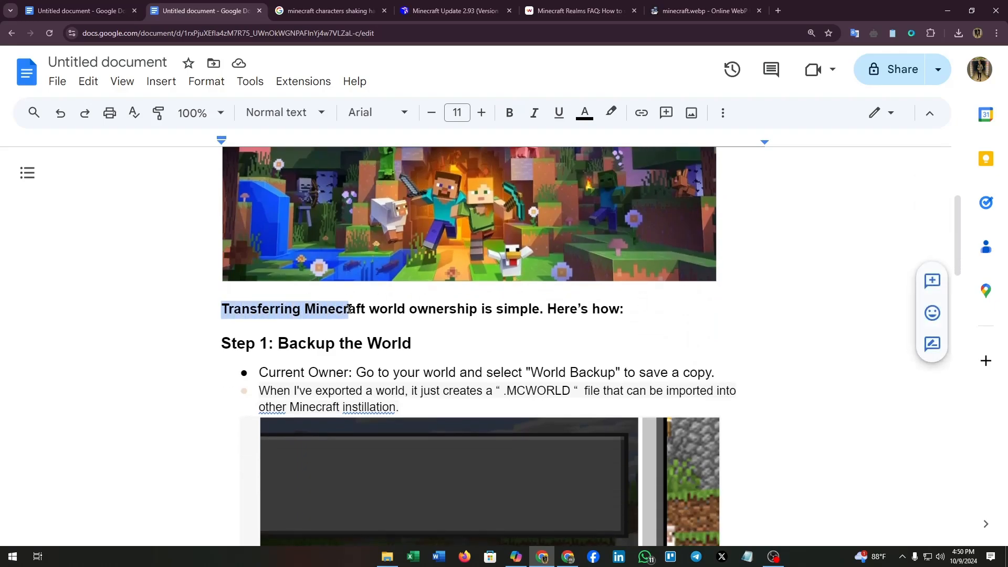
drag(348, 309, 622, 309)
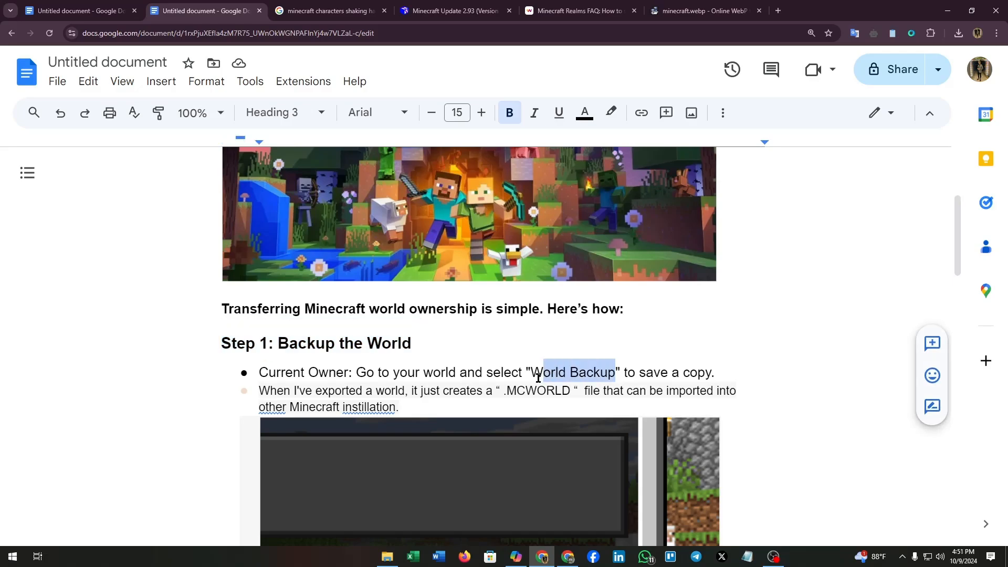
click(284, 112)
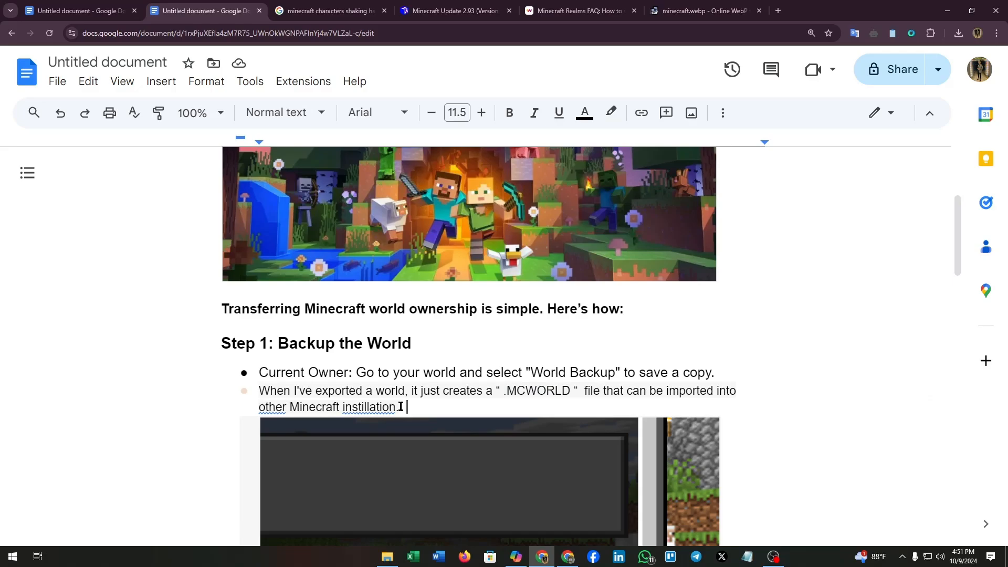
- Scroll past the backup screenshots to Step 2 on sharing the file and Step 3 on uploading it
scroll(down, 3)
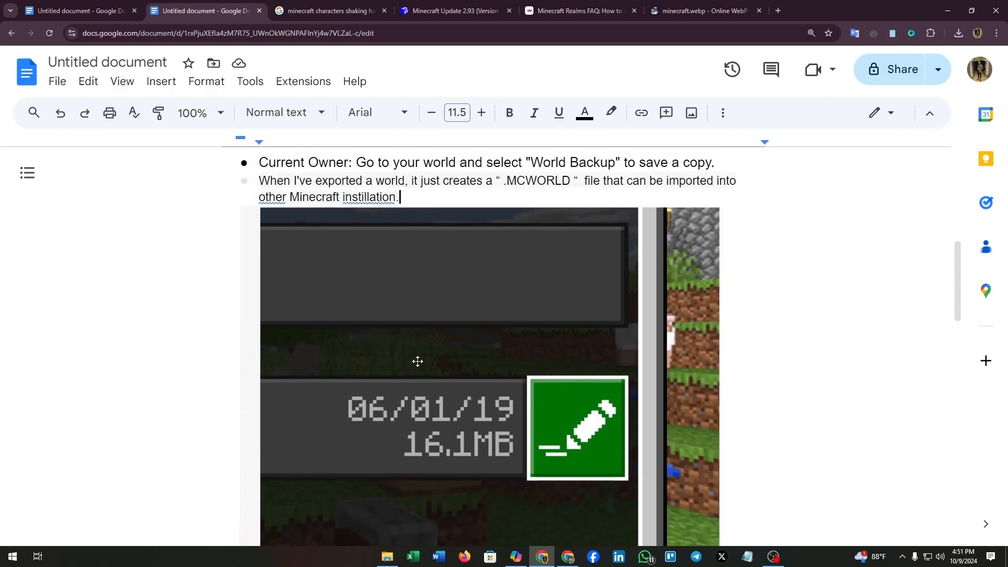
scroll(down, 3)
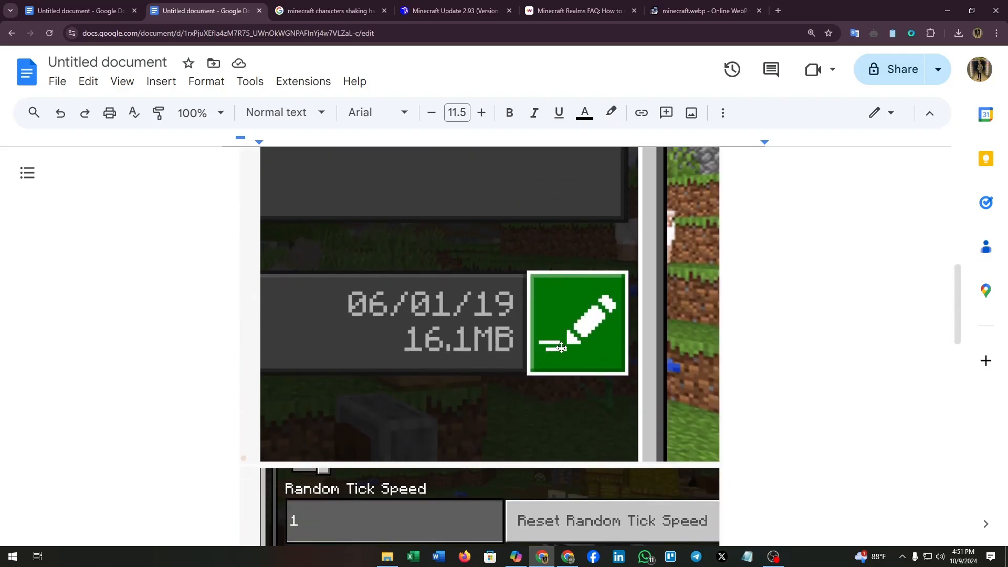
scroll(down, 3)
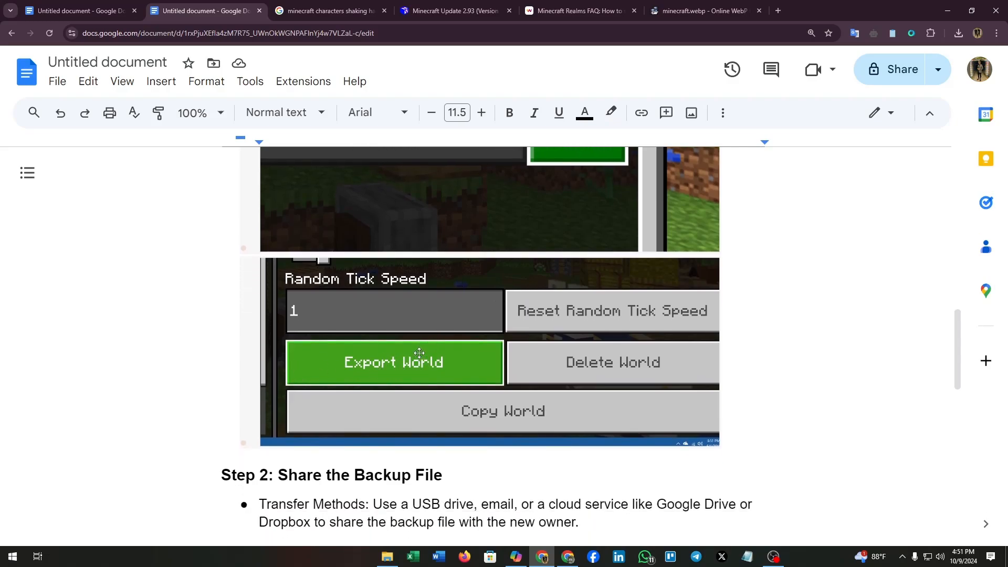
scroll(down, 3)
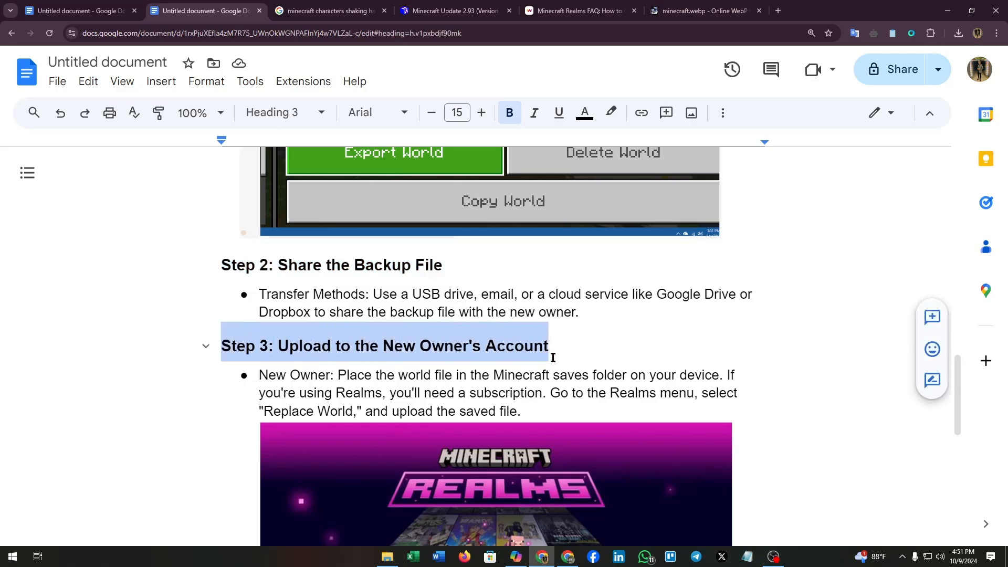
- Highlight 'Realms', 'subscription' and the quoted 'Replace World' phrase in Step 3, then move toward Step 4
scroll(down, 3)
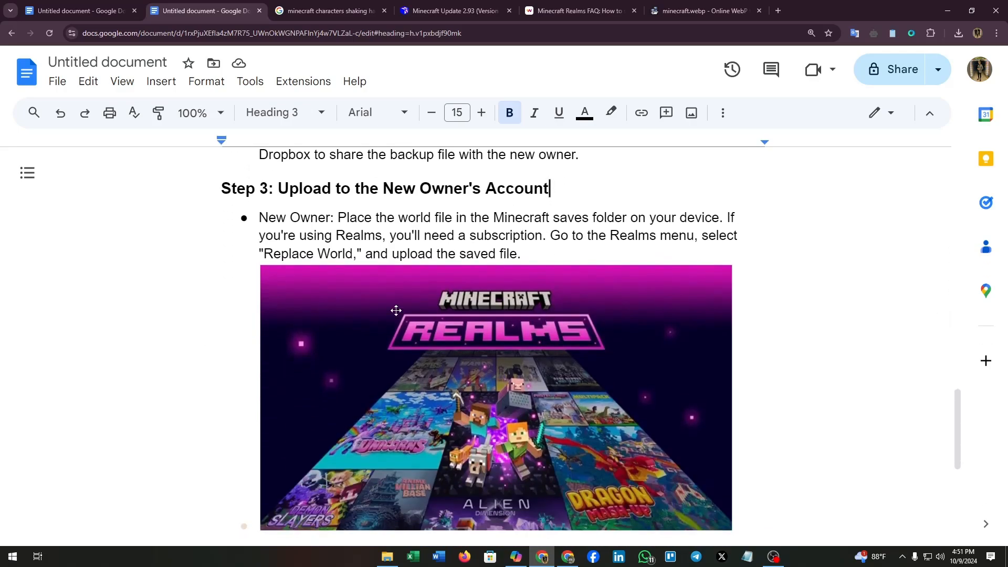
double_click(294, 217)
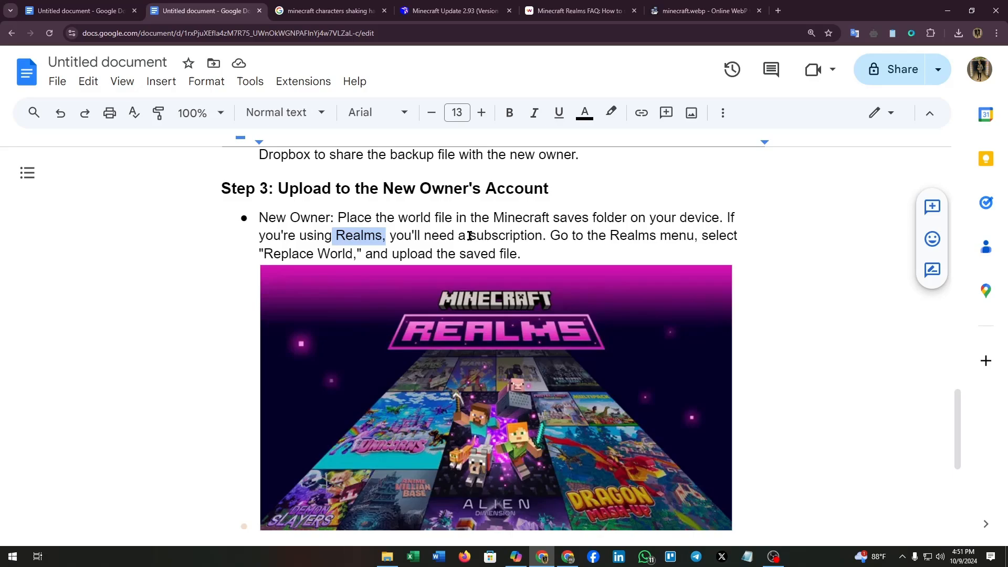
double_click(506, 235)
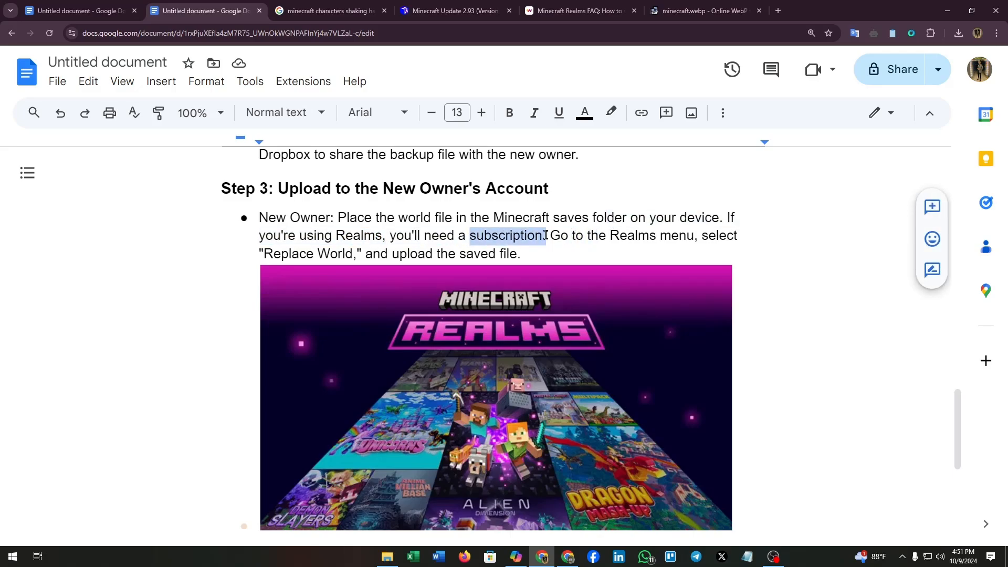
click(259, 253)
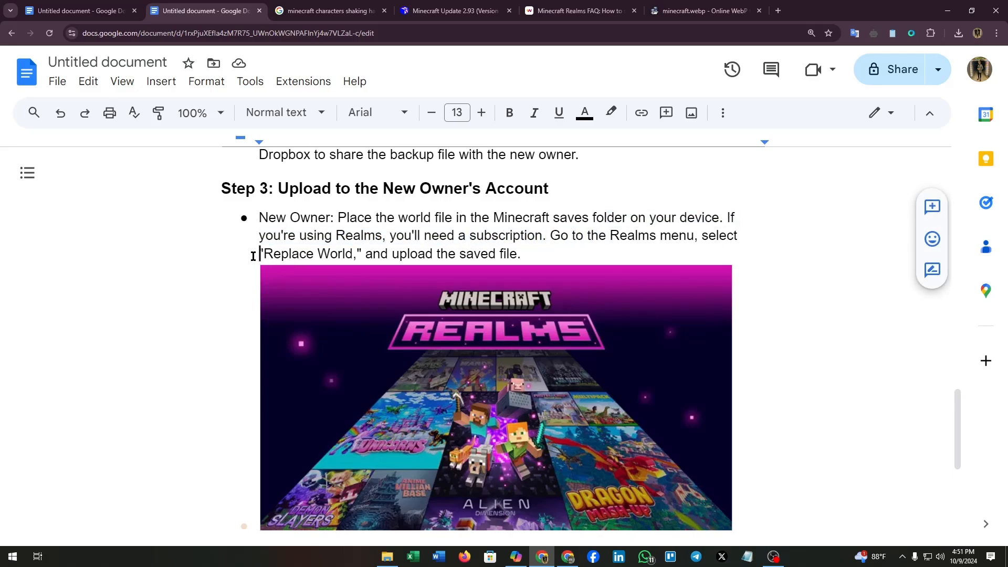
drag(259, 253, 363, 253)
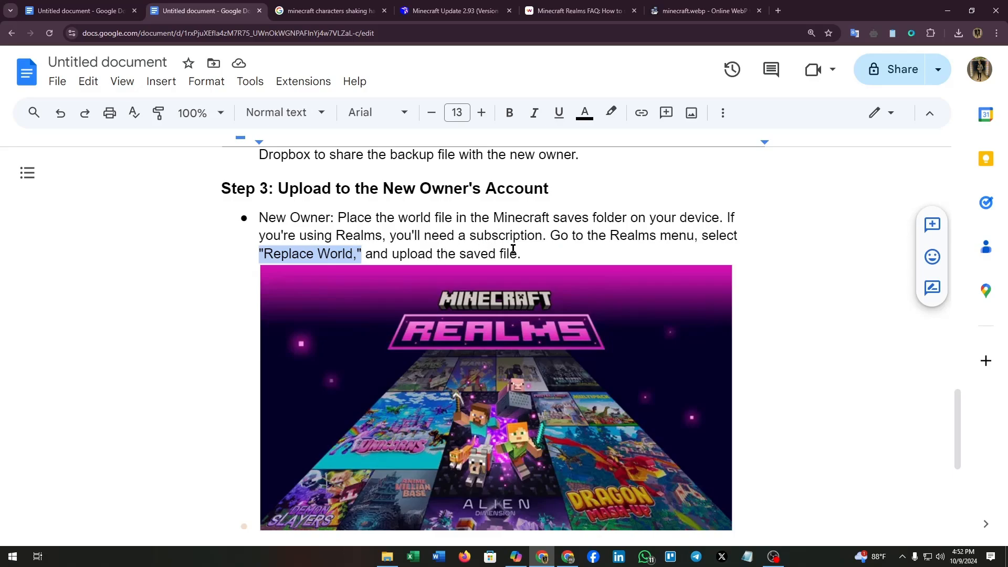
scroll(down, 3)
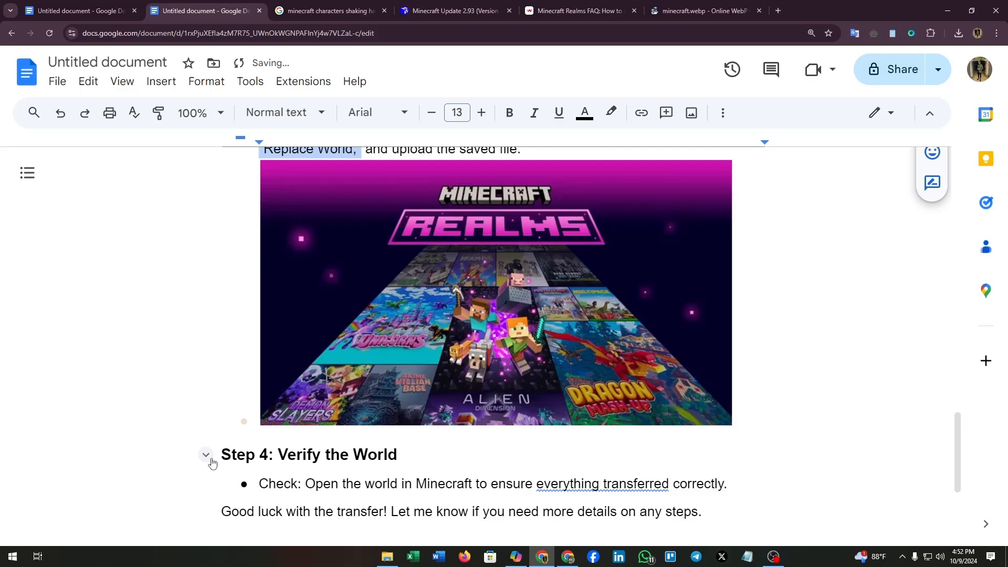
- Highlight the Step 4: Verify the World heading and reach the closing good-luck note
triple_click(309, 451)
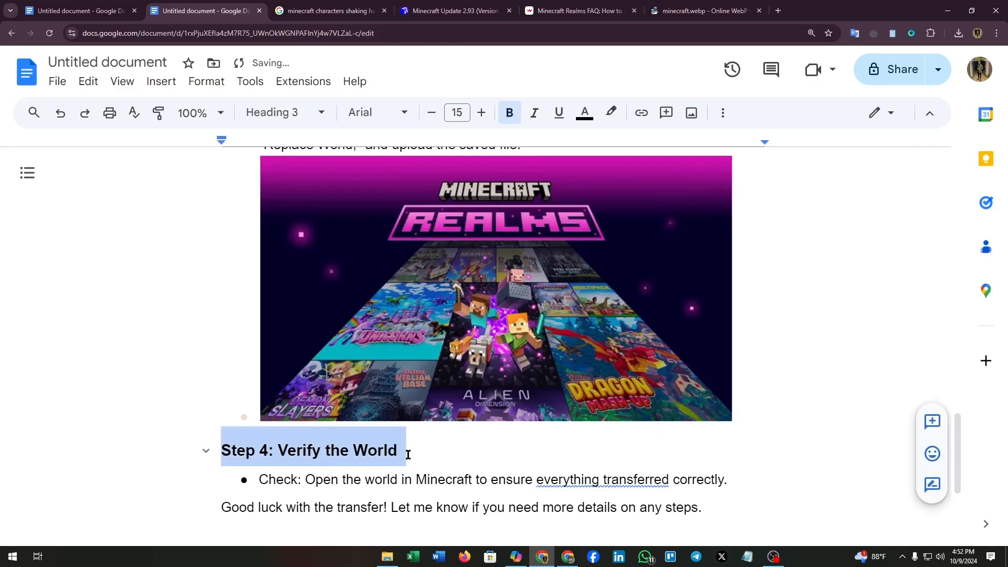
scroll(down, 3)
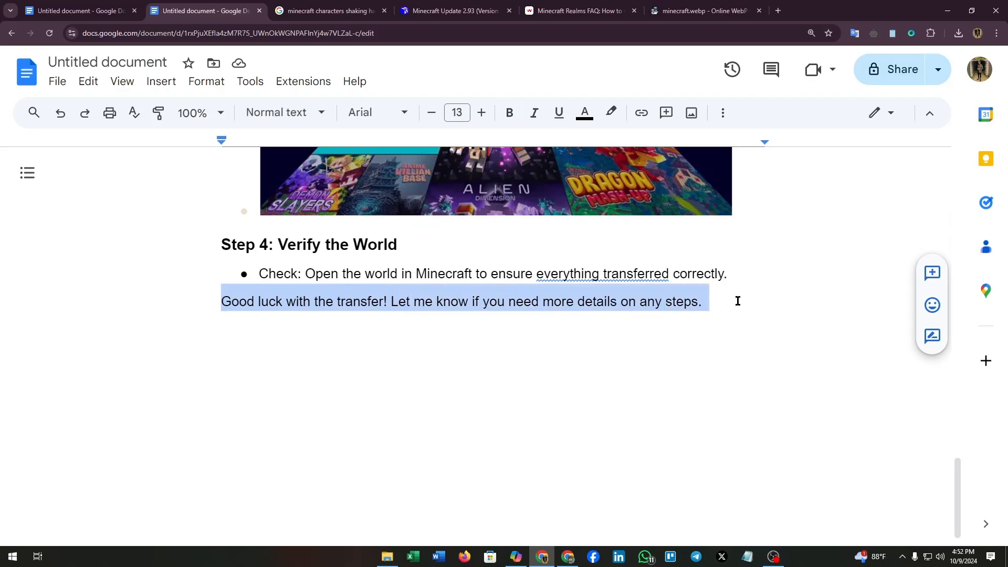
- Scroll back up to the guide's title, header image and introductory sentence
scroll(up, 3)
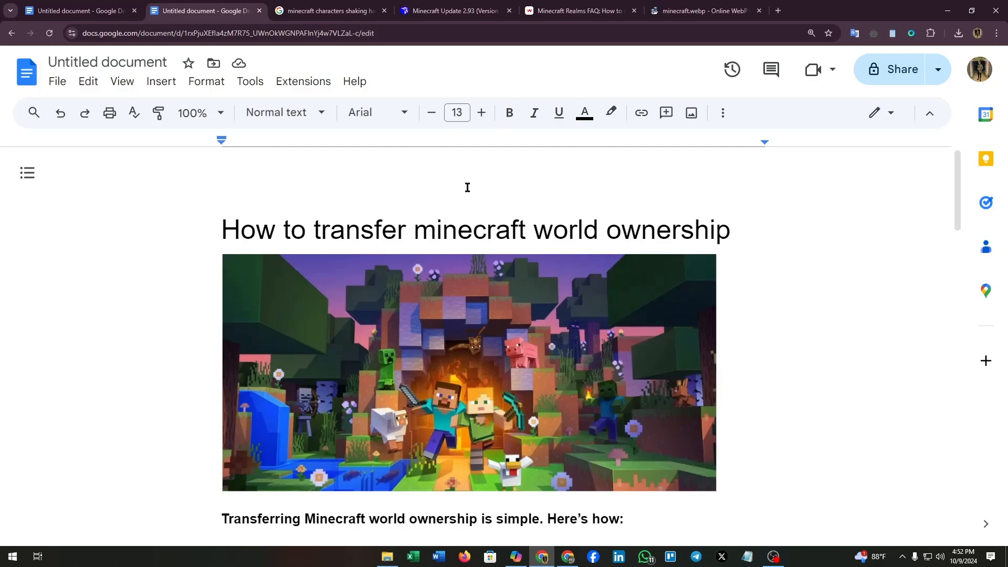
mouse_move(785, 397)
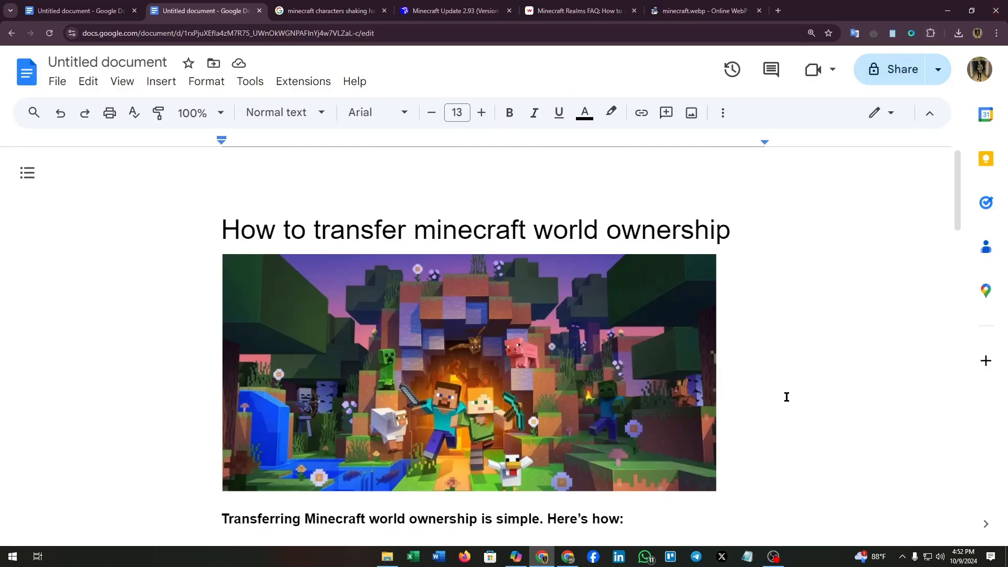